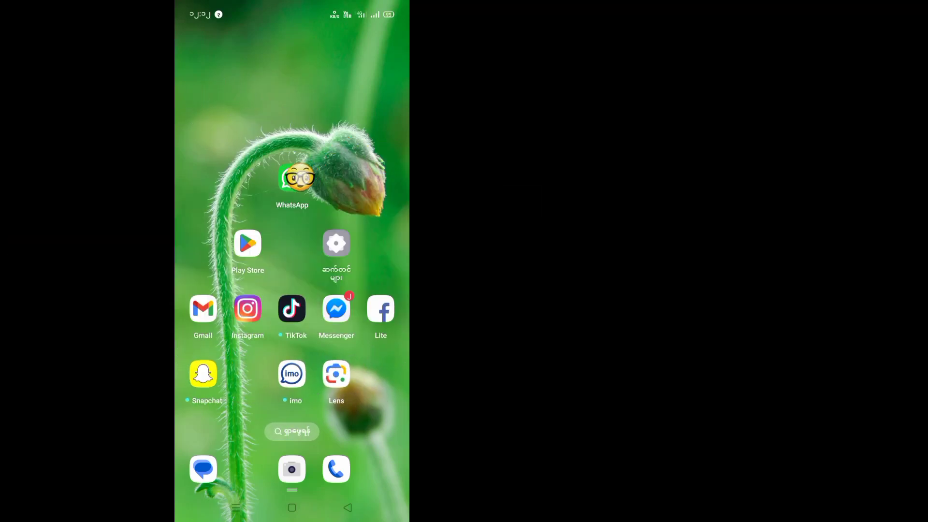
- Launch the Settings app from the home screen
left_click(292, 178)
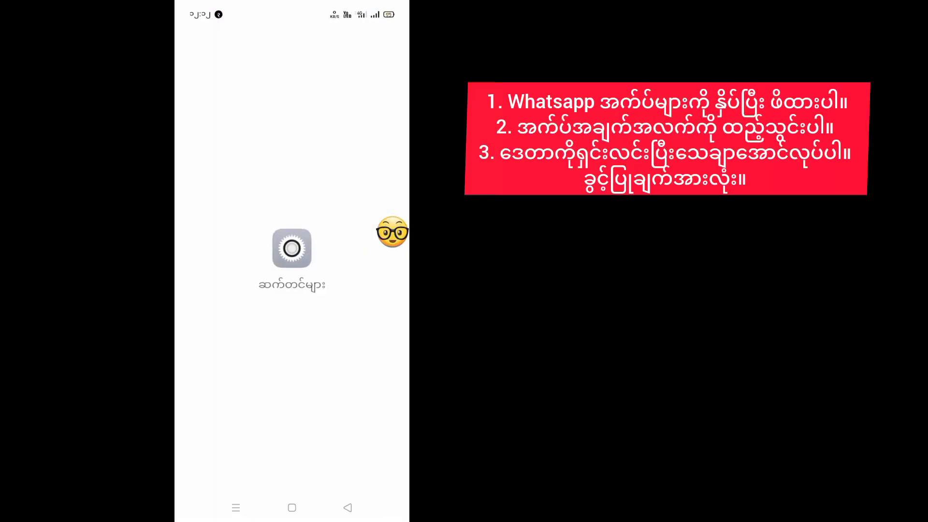
- Clear all of WhatsApp's stored data via Storage usage and confirm the deletion
left_click(291, 249)
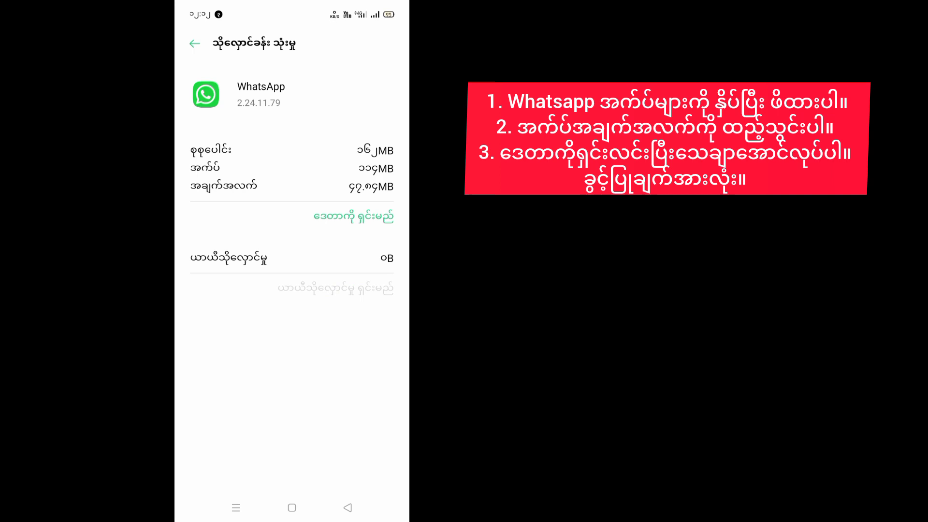
left_click(352, 215)
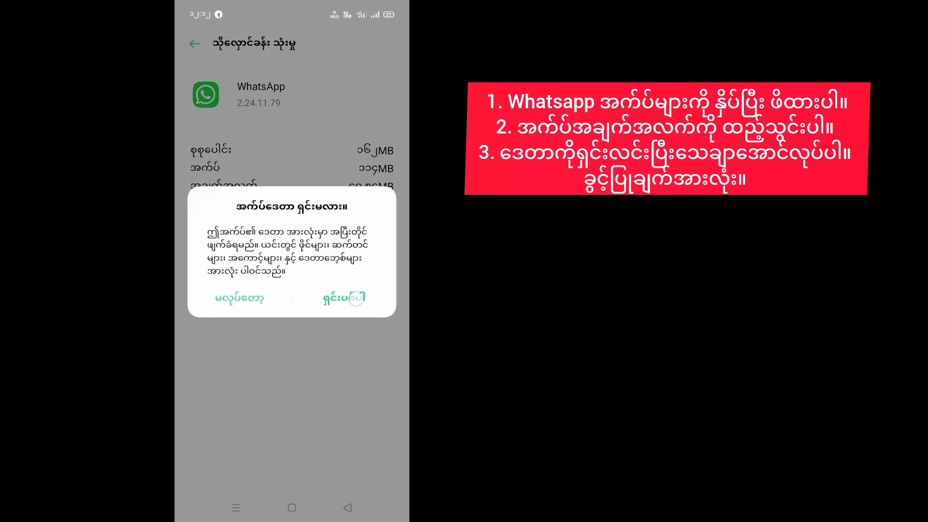
left_click(345, 298)
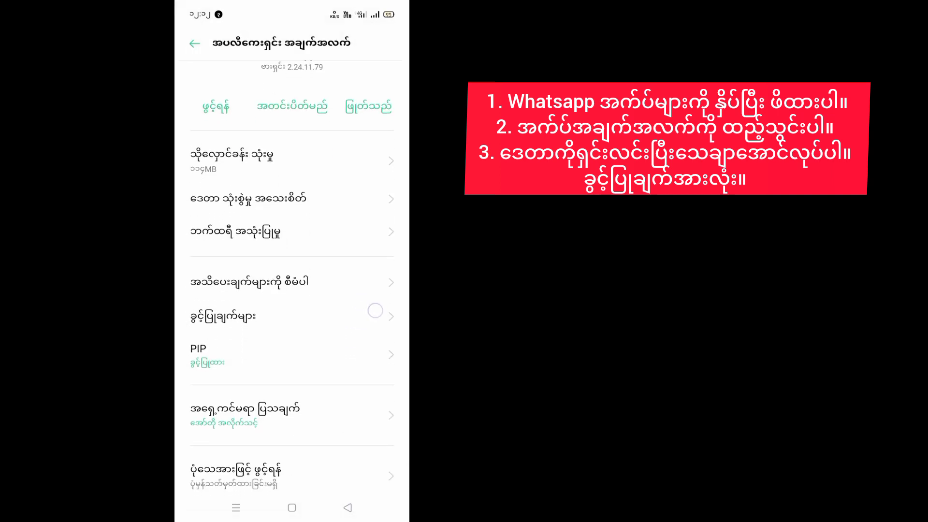
- Set WhatsApp's Call logs permission to Allow
scroll("down", 3)
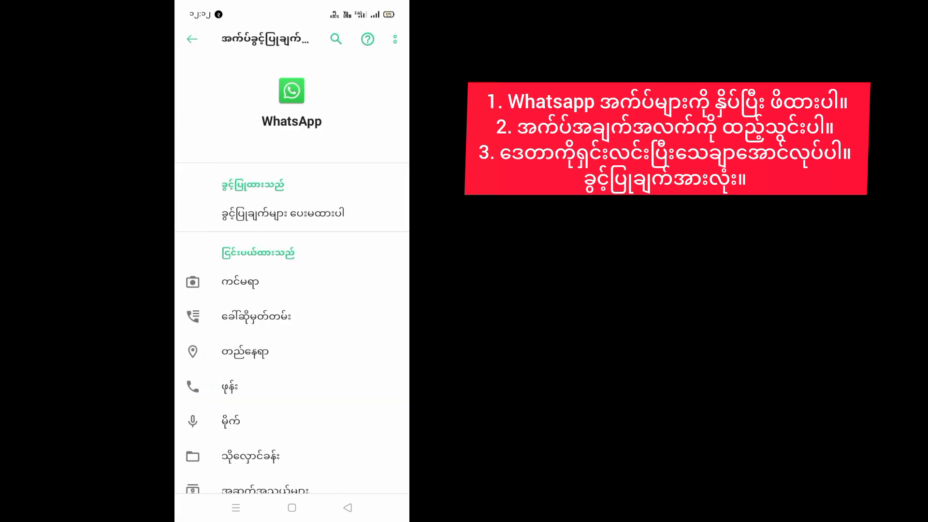
left_click(241, 281)
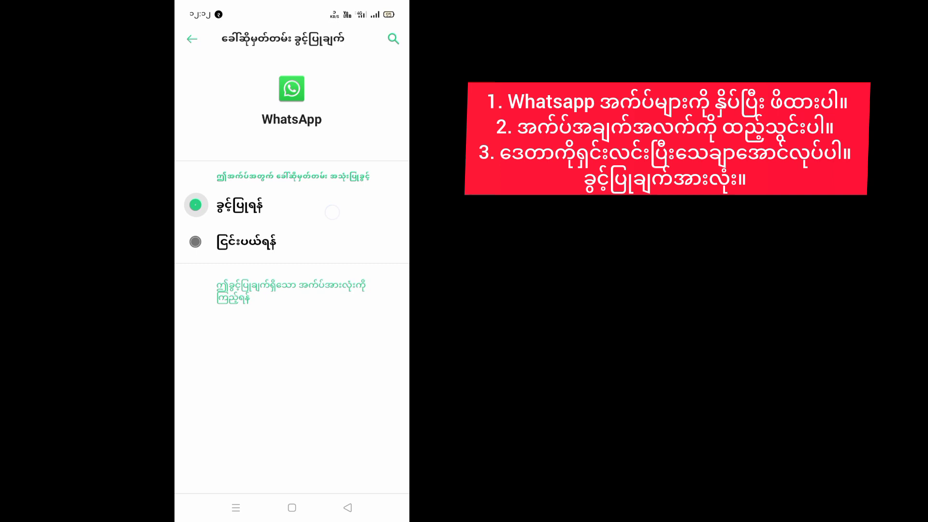
left_click(195, 242)
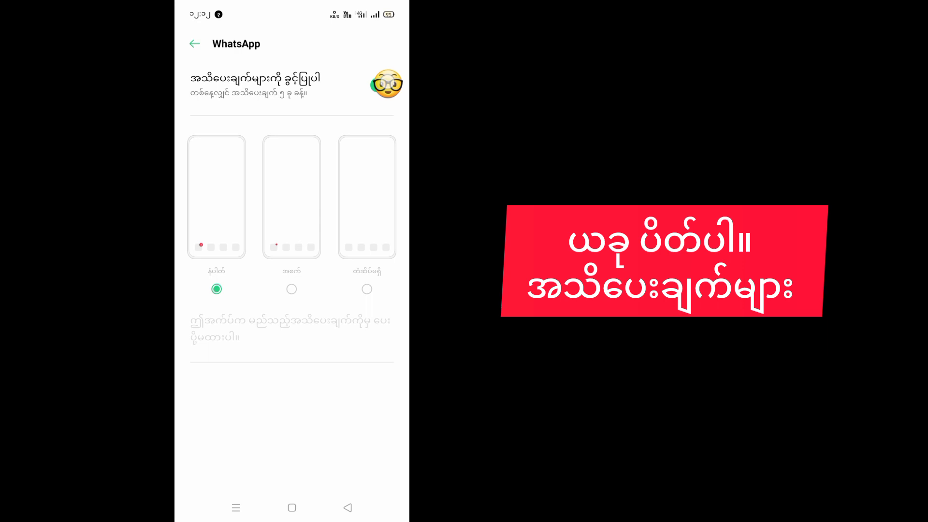
- Turn on Allow notifications for WhatsApp and return toward the home screen
left_click(382, 85)
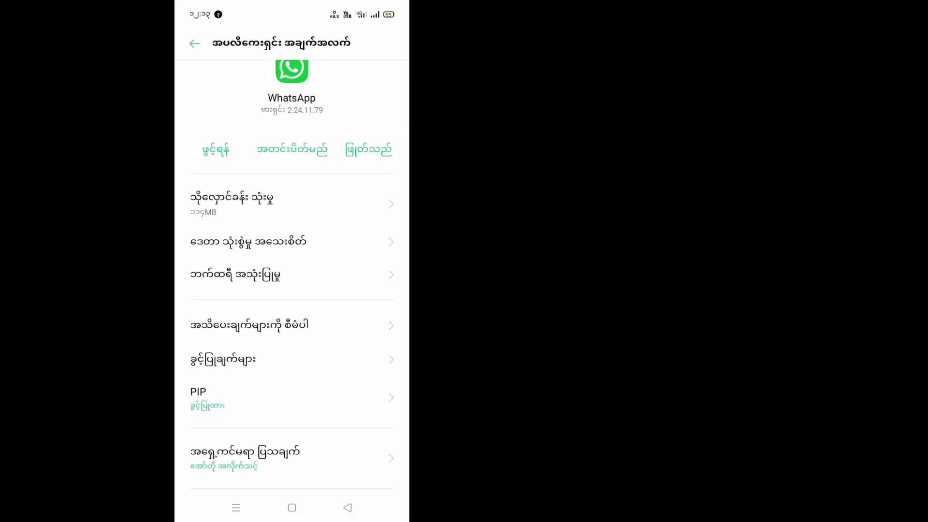
scroll("down", 3)
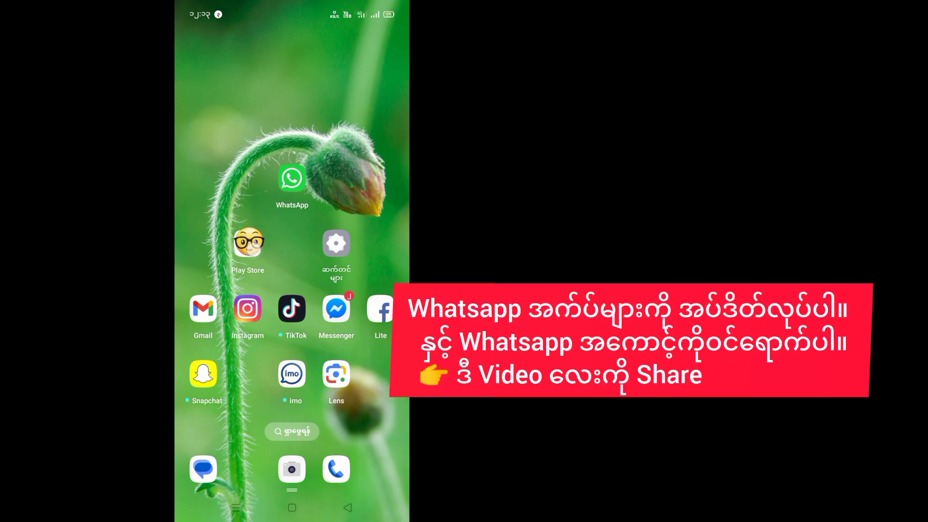
- Search Play Store for 'whatsapp app' using the recent search entry
left_click(247, 243)
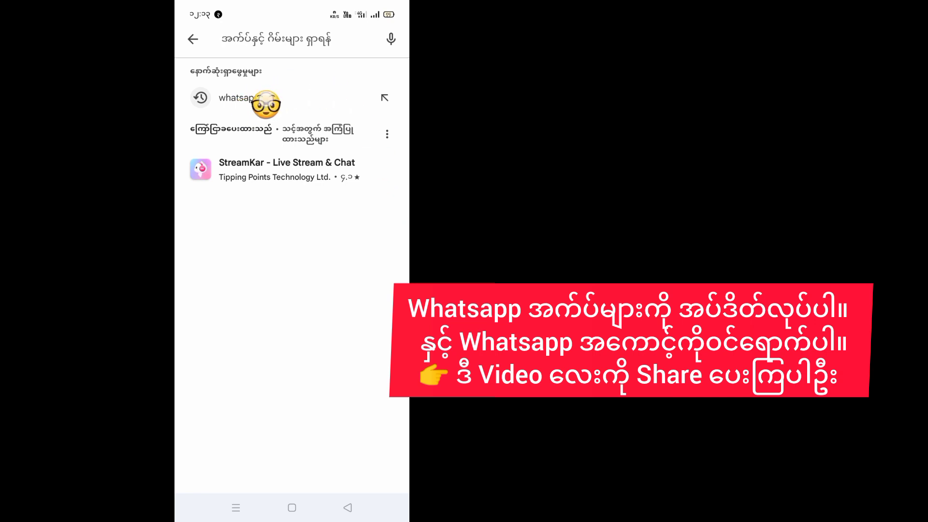
left_click(237, 98)
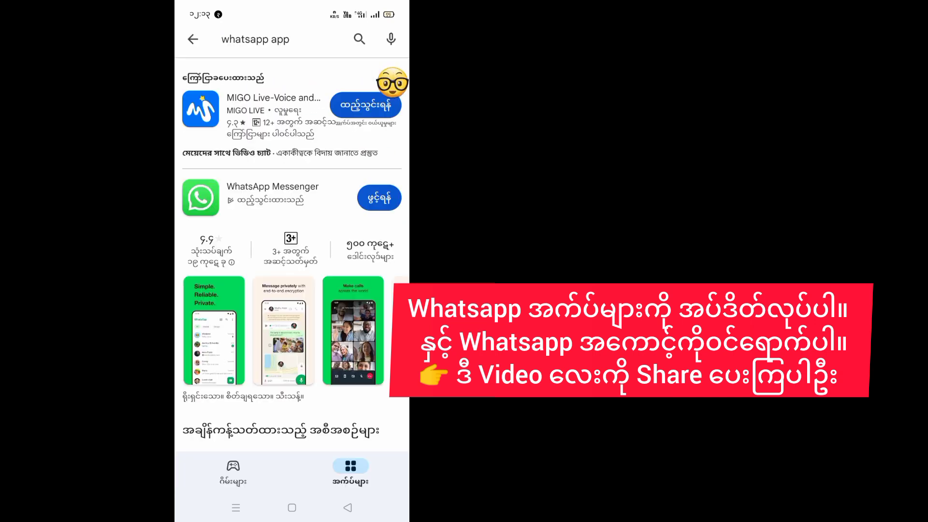